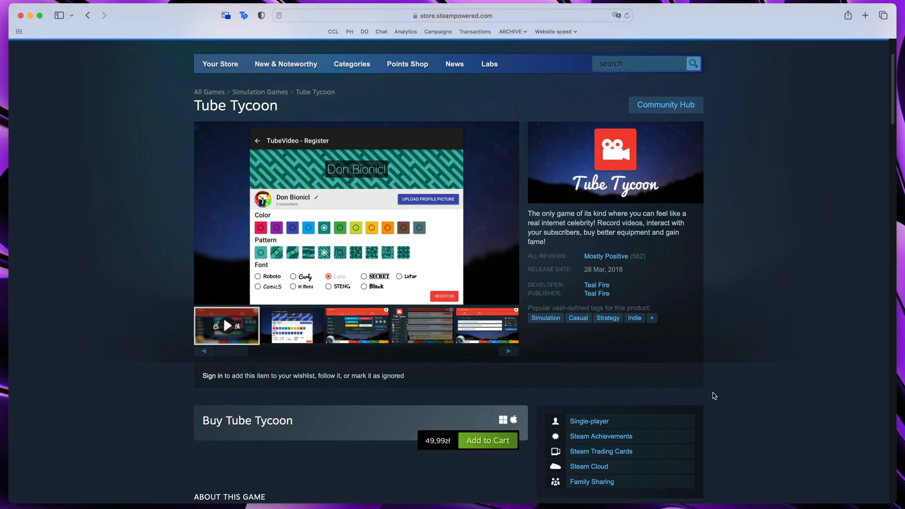
Step: Select the OfficeSize Canvas to view its Rect Transform and Canvas Scaler settings
scroll("down", 3)
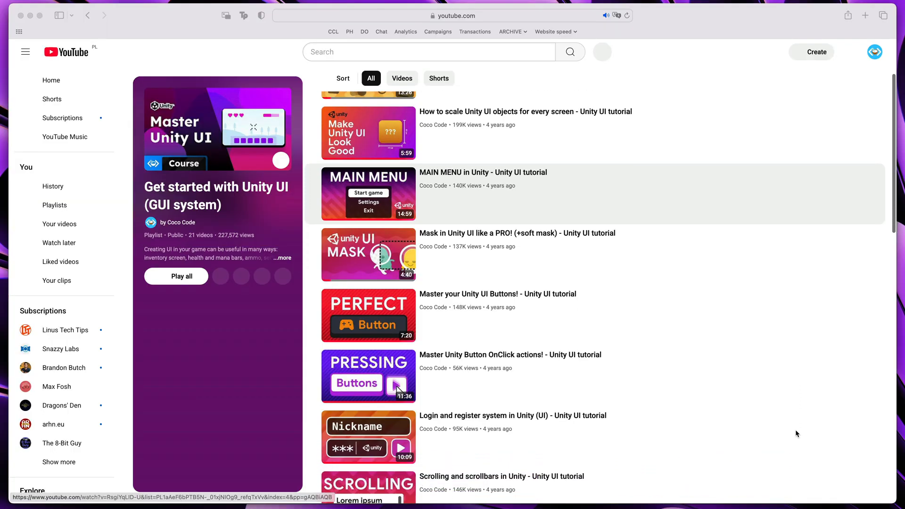
scroll("down", 3)
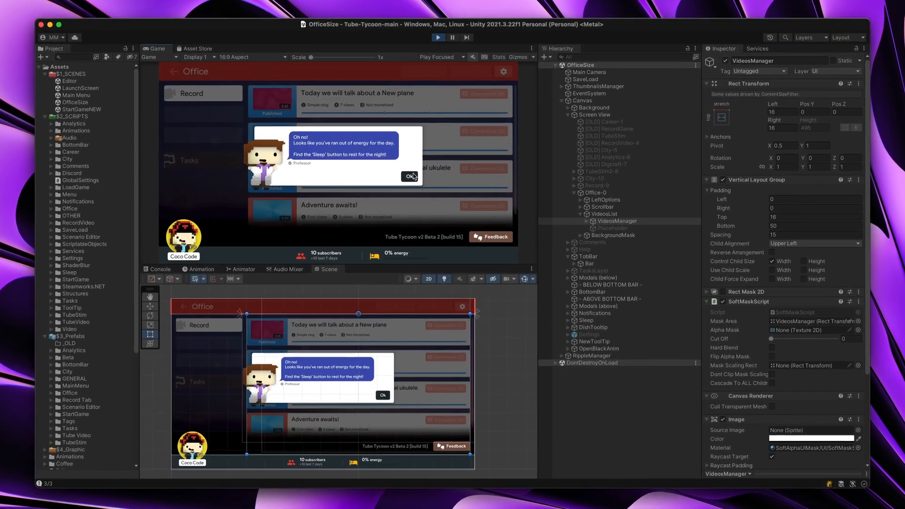
left_click(410, 177)
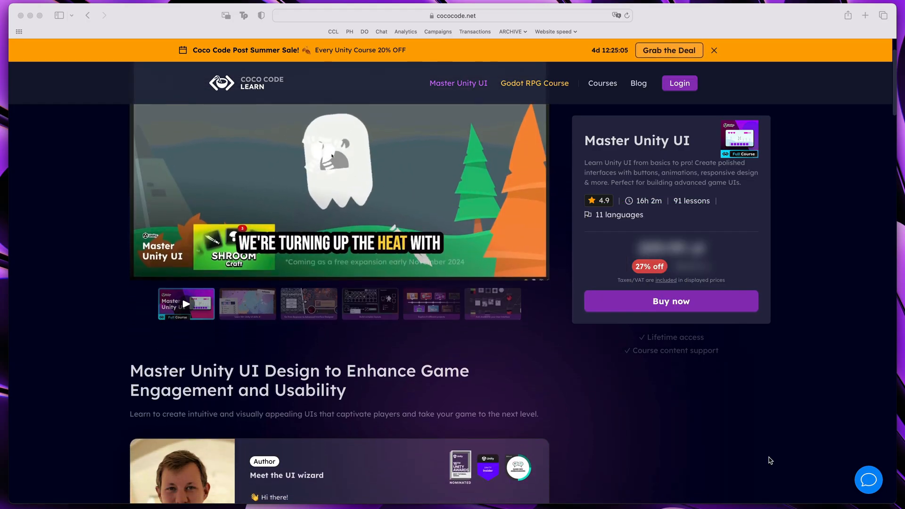
scroll("down", 3)
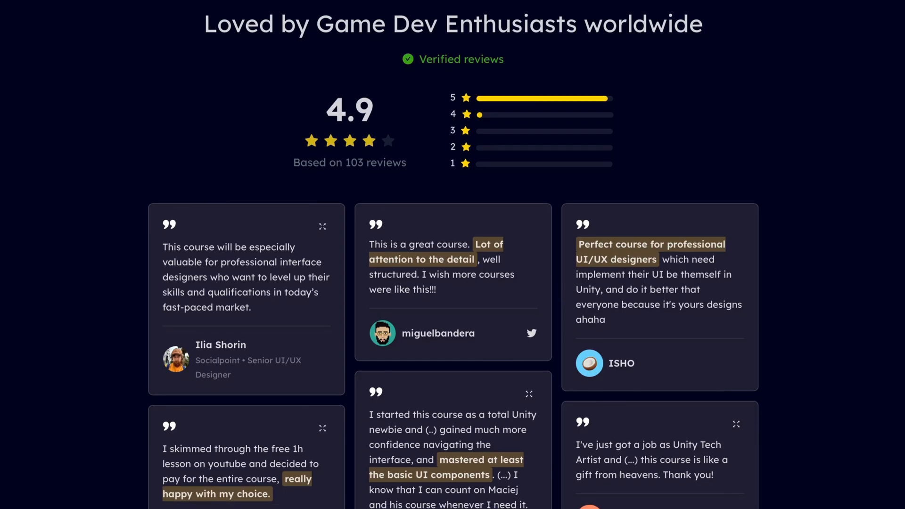
scroll("down", 3)
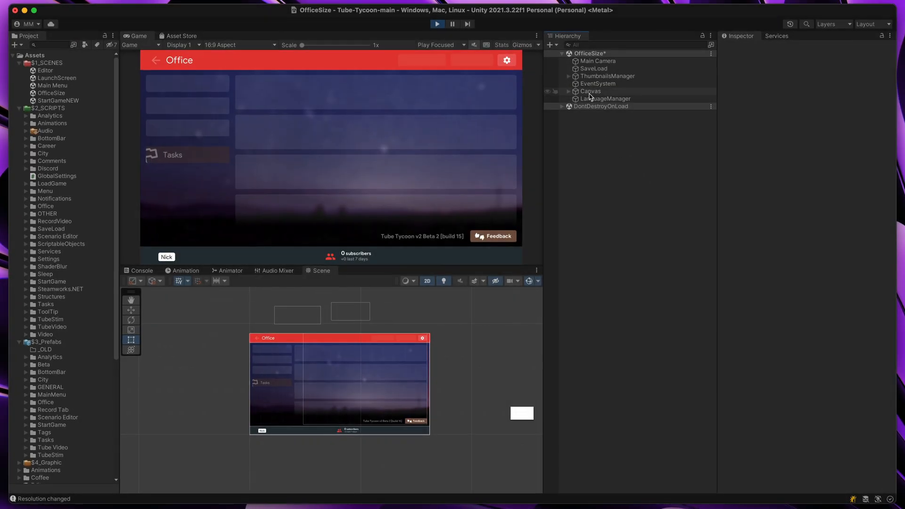
left_click(589, 91)
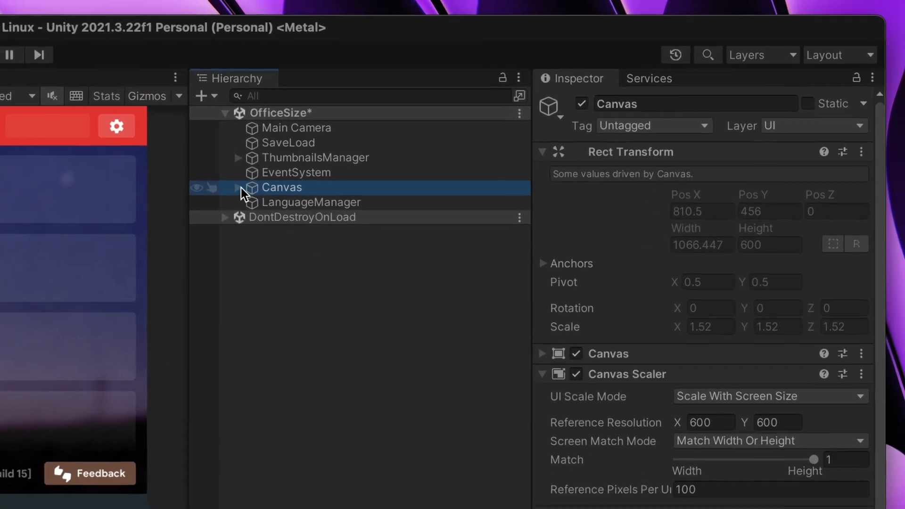
left_click(236, 187)
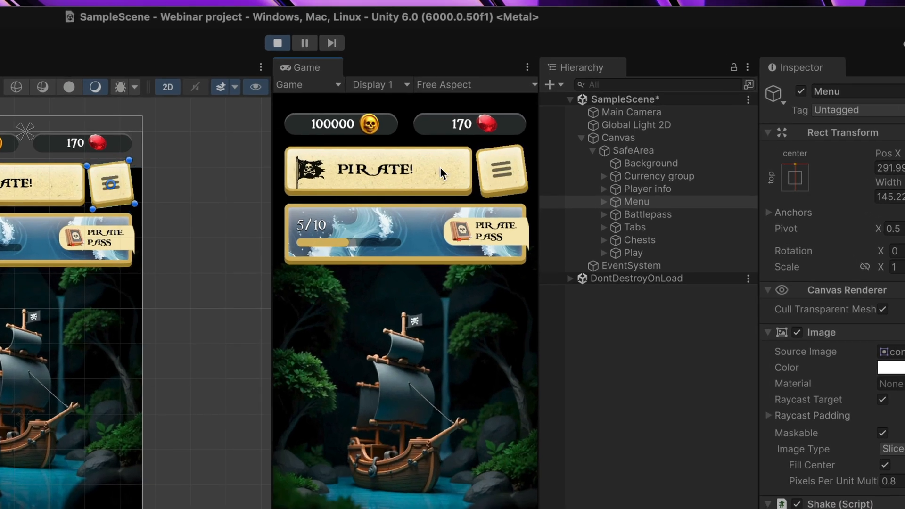
Step: Wrap the chosen UI objects in an empty parent and add a Graphic Raycaster to Top and Tabs
right_click(577, 144)
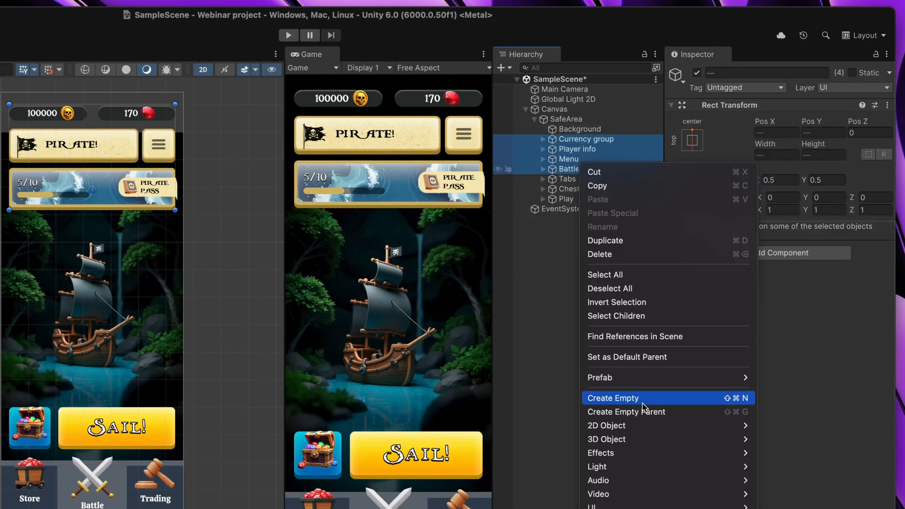
left_click(612, 397)
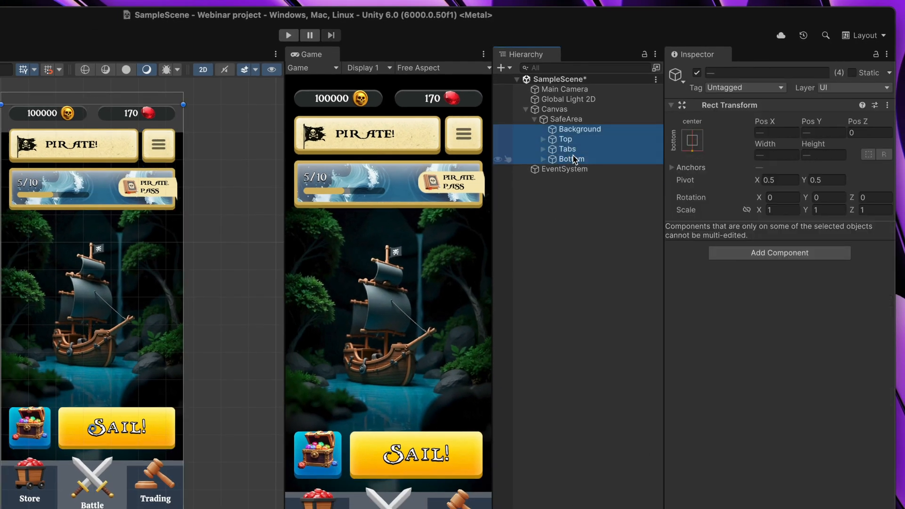
left_click(778, 253)
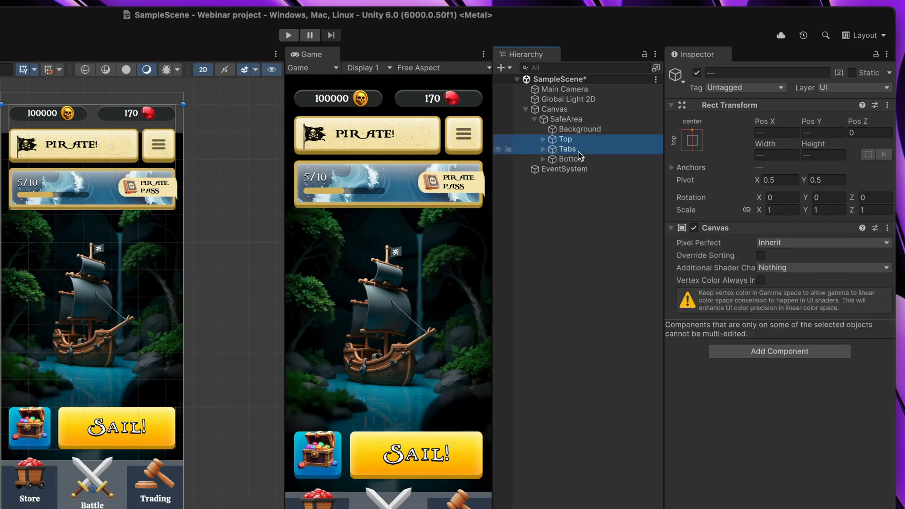
left_click(778, 351)
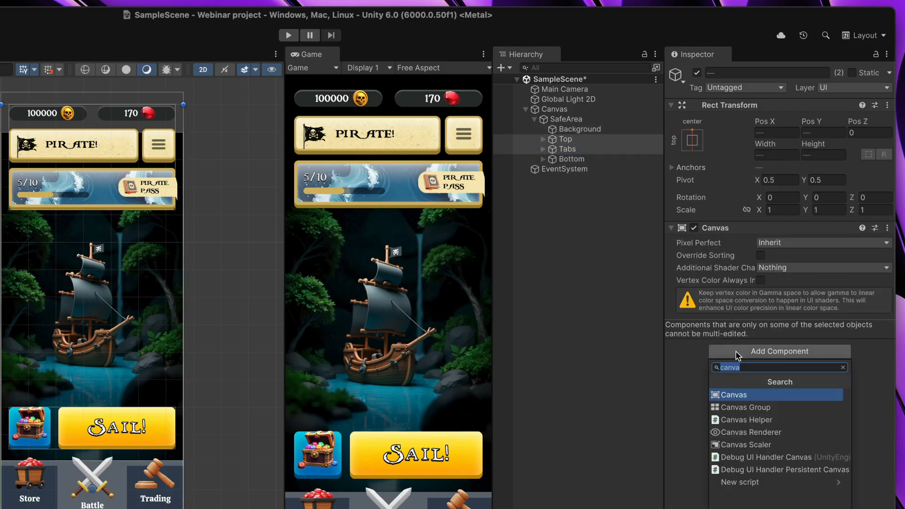
type("grap")
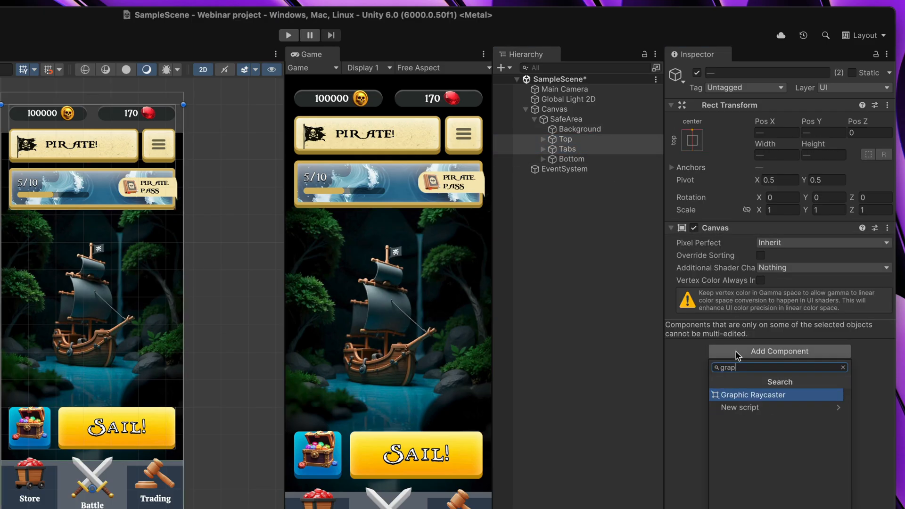
left_click(752, 394)
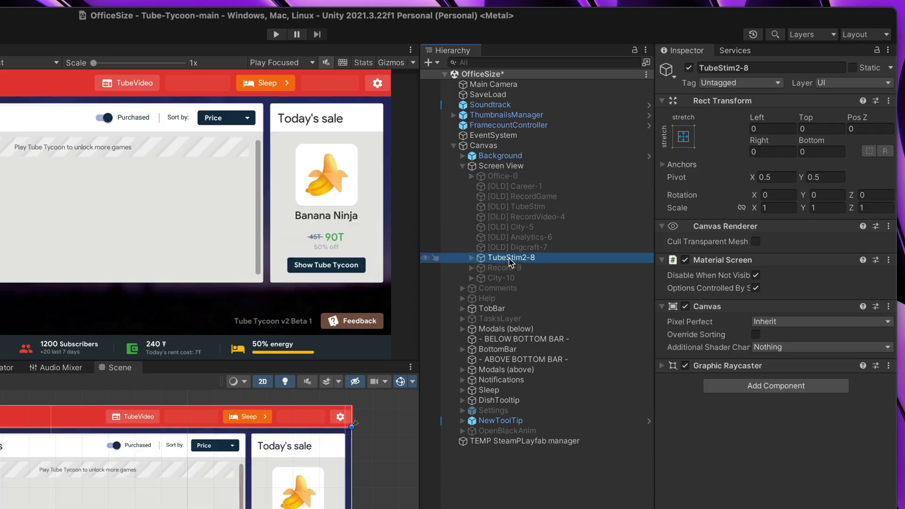
left_click(504, 267)
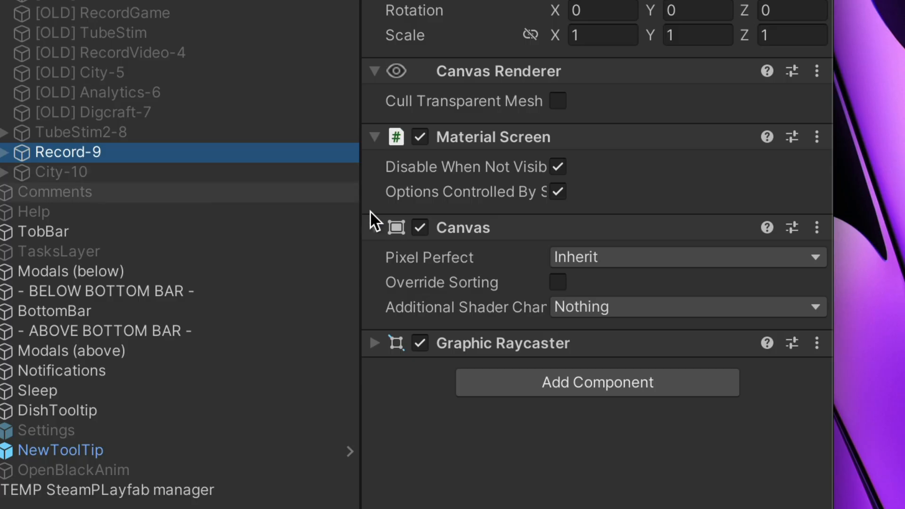
left_click(373, 342)
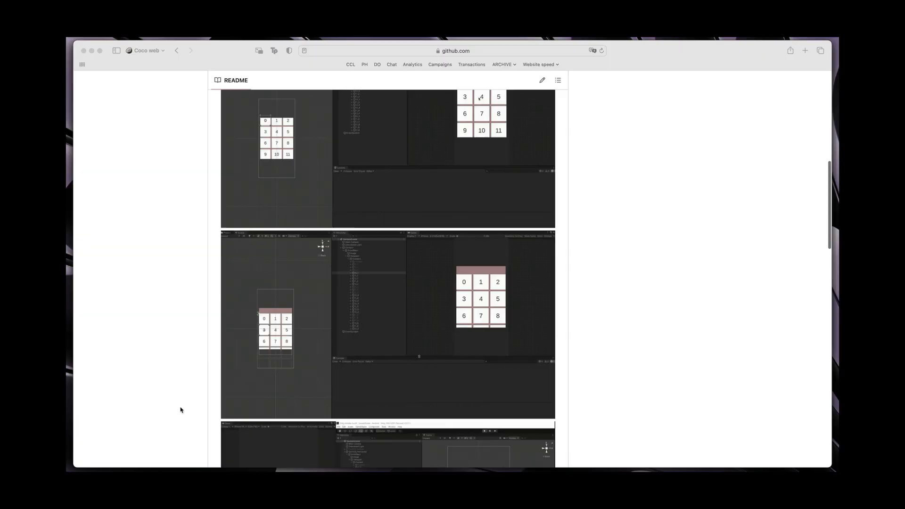
scroll("down", 3)
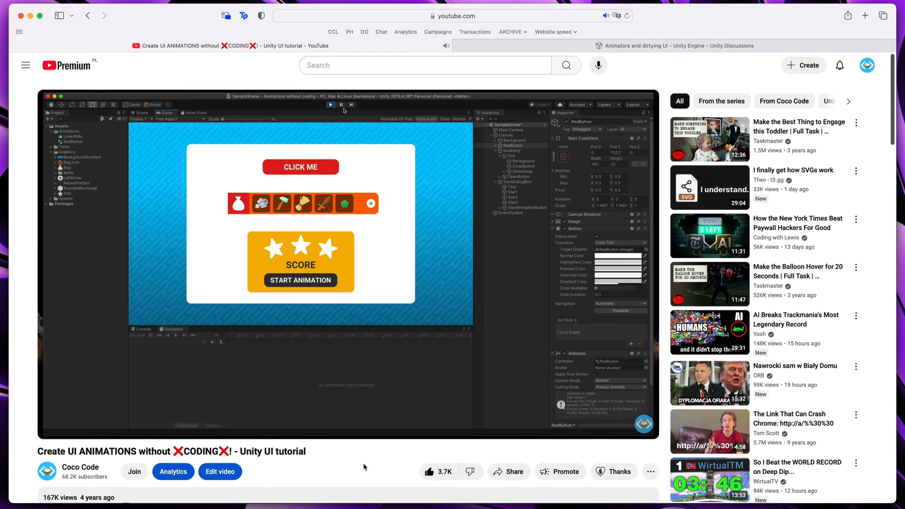
scroll("down", 3)
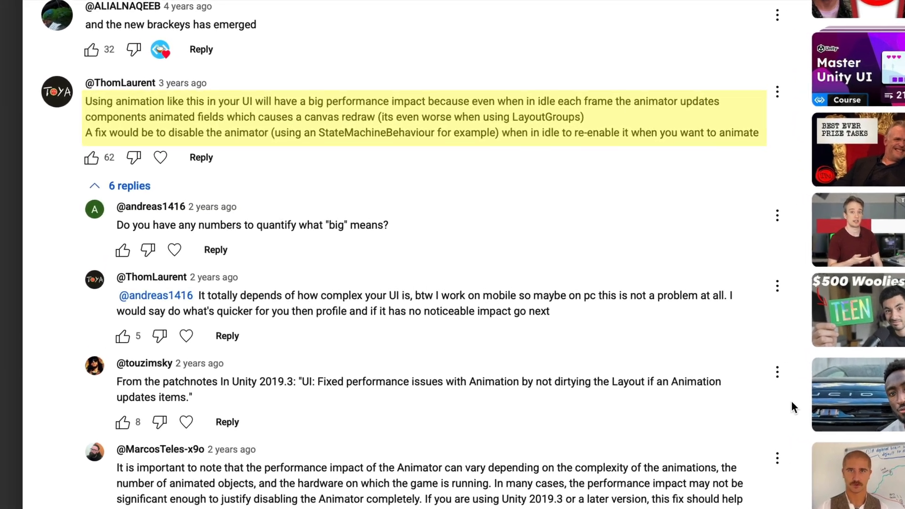
scroll("down", 3)
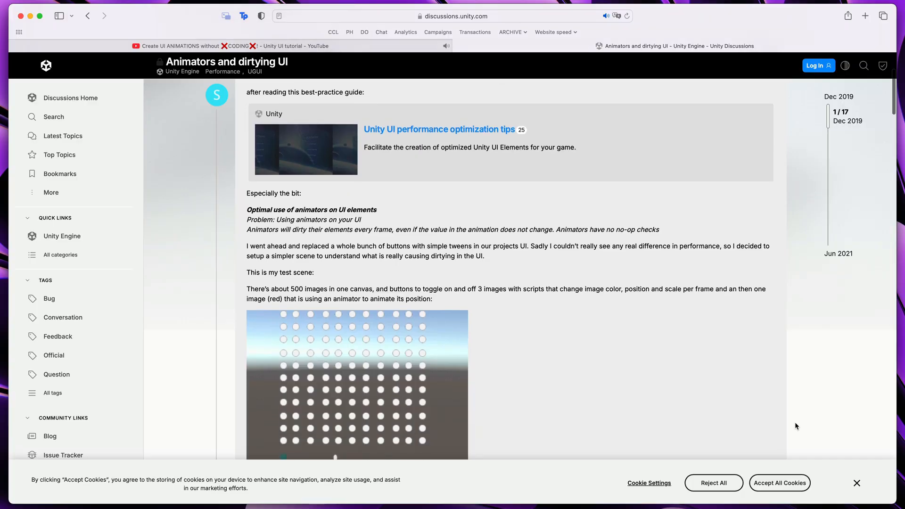
scroll("down", 3)
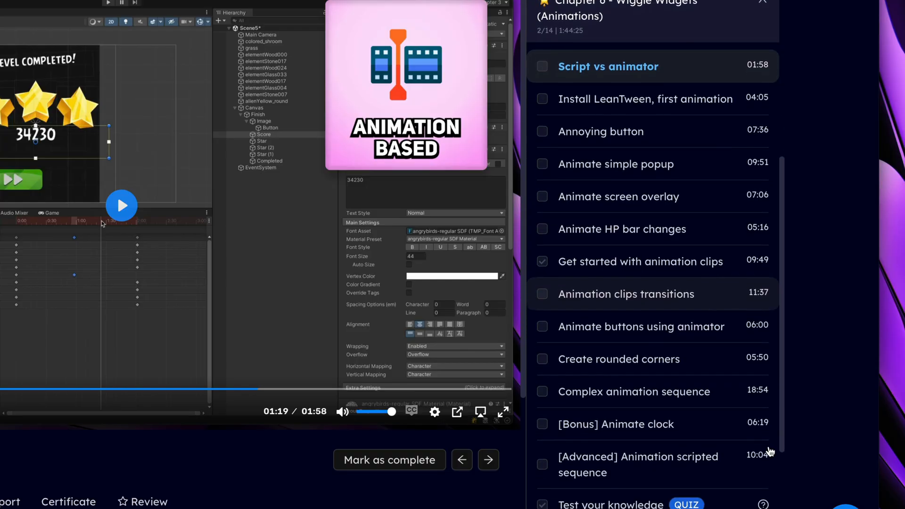
scroll("down", 3)
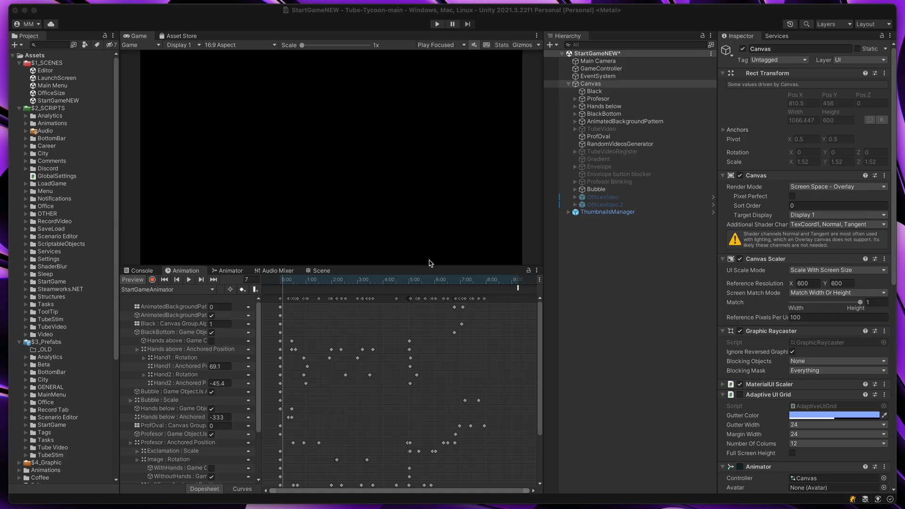
Step: Move the StartGameAnimator playhead back to a frame near 0:00
left_click(283, 280)
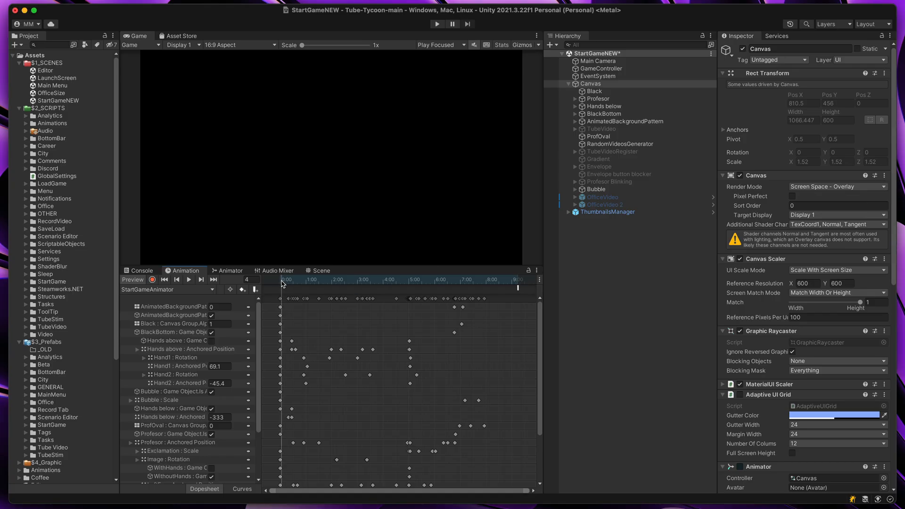
left_click(296, 280)
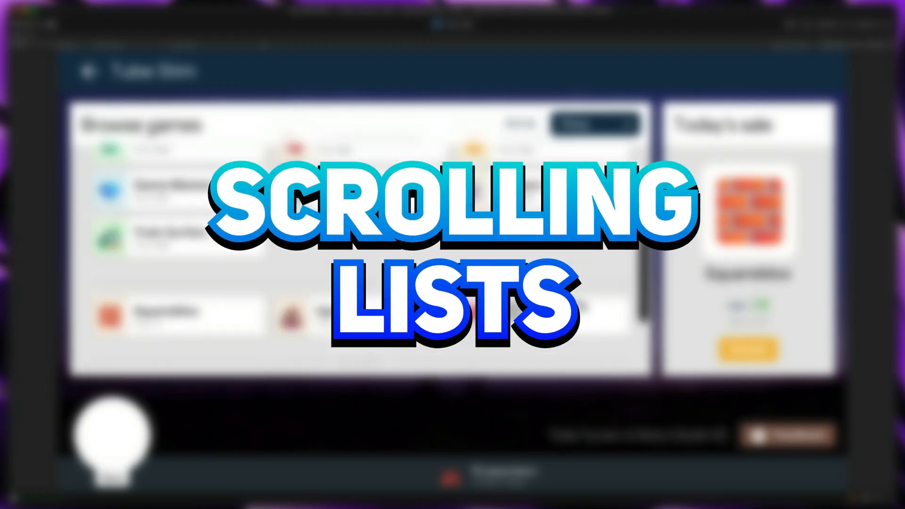
scroll("down", 3)
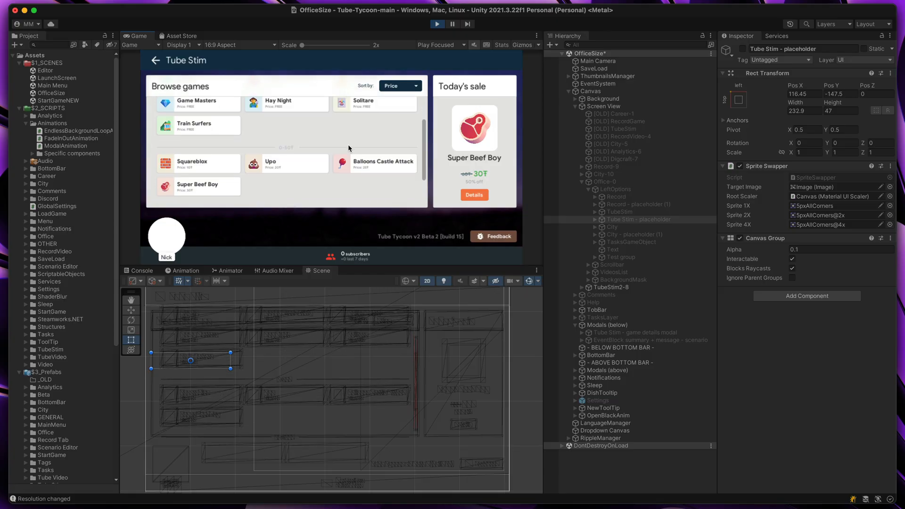
scroll("down", 3)
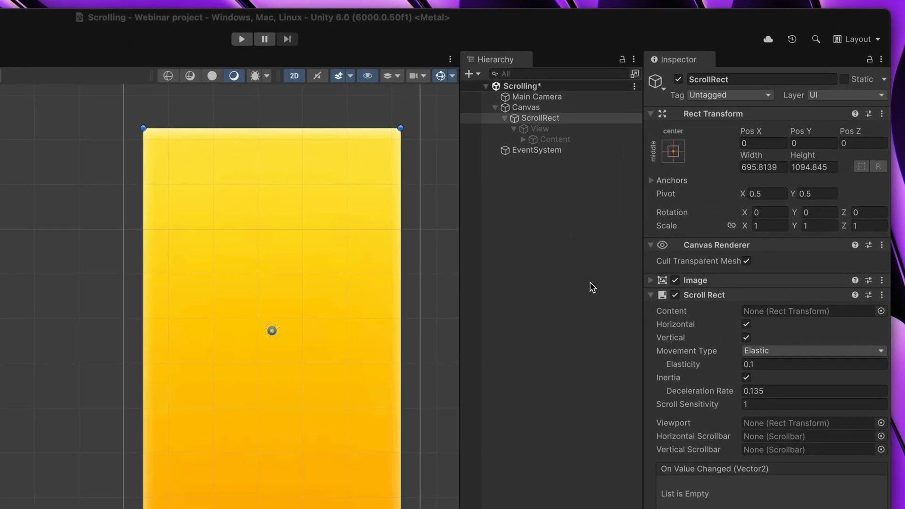
mouse_move(586, 276)
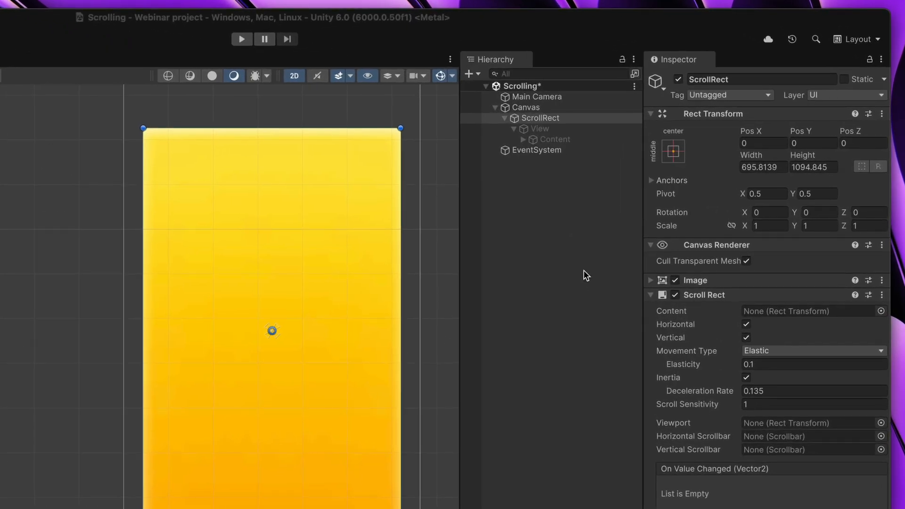
Step: Add a Rect Mask 2D to View, then select ScrollRect for its Scroll Rect settings
left_click(540, 118)
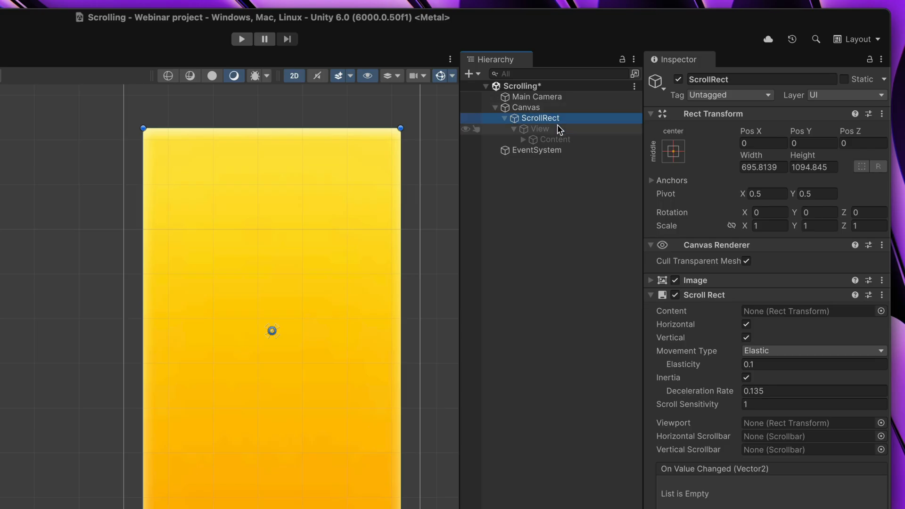
left_click(540, 129)
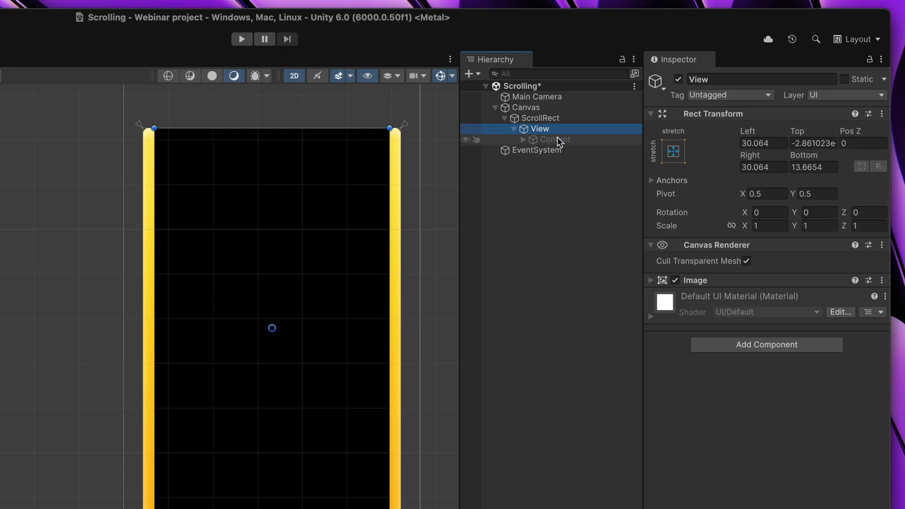
left_click(553, 139)
type("mask")
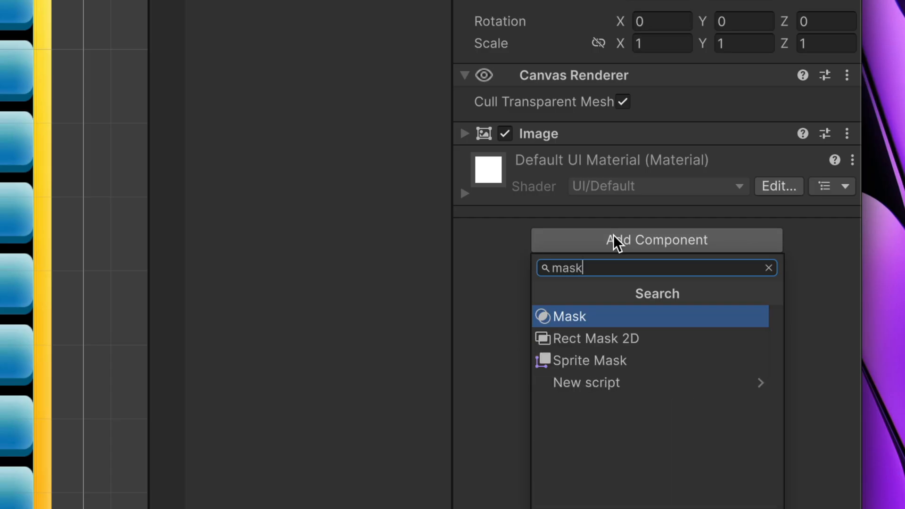
mouse_move(584, 339)
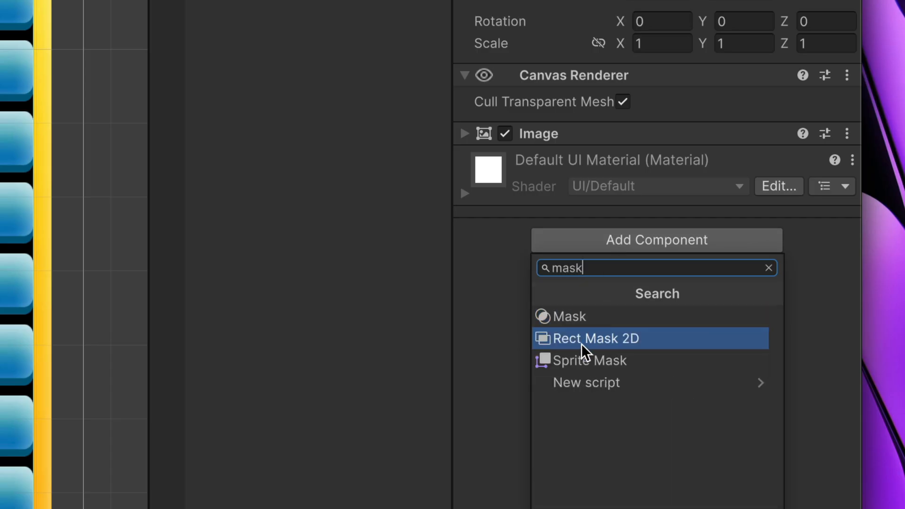
left_click(595, 339)
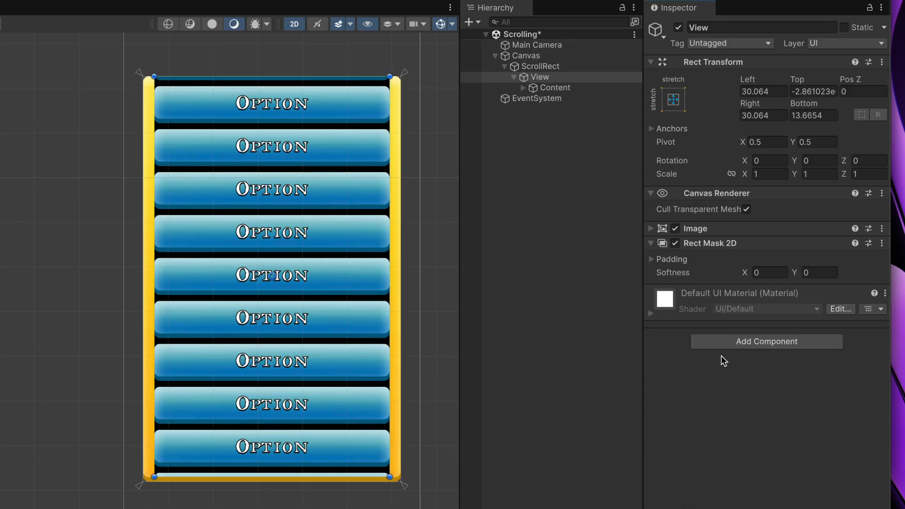
left_click(542, 66)
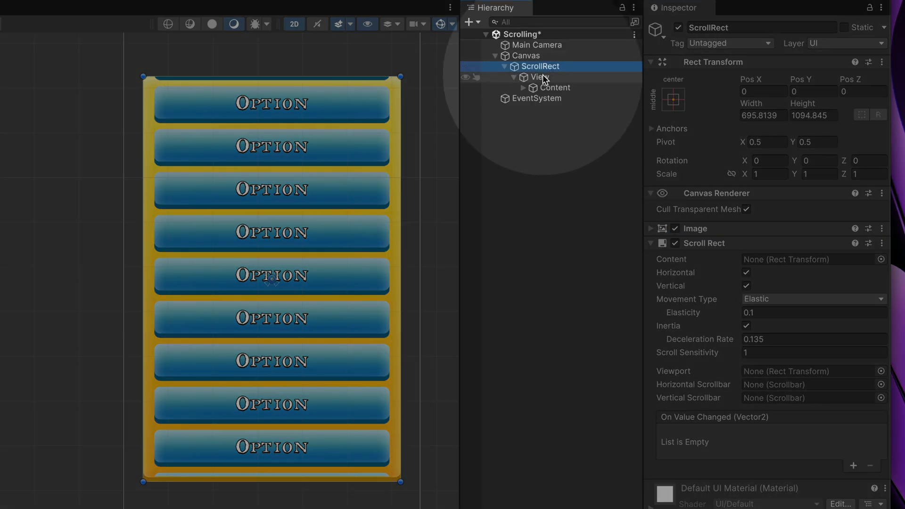
left_click(808, 370)
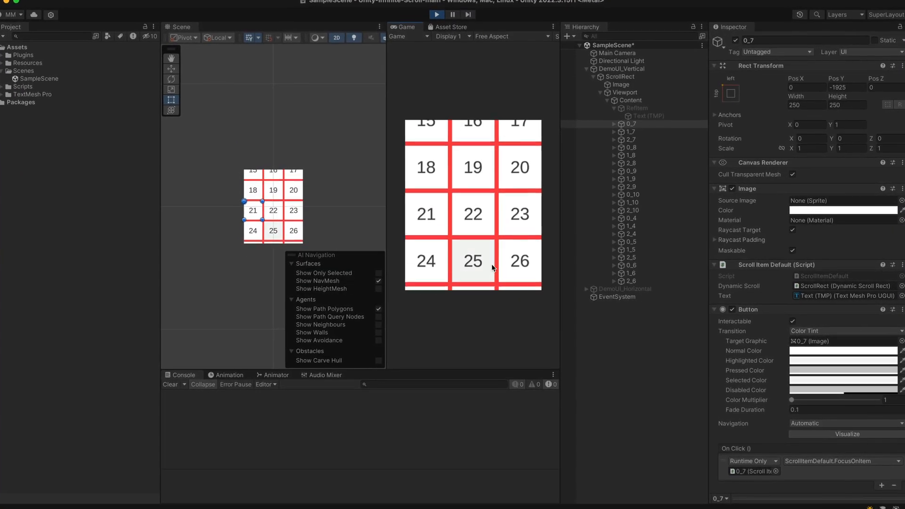
Step: Scroll the Play-mode grid from tiles 15–26 down to 27–35 as items recycle
left_click(842, 208)
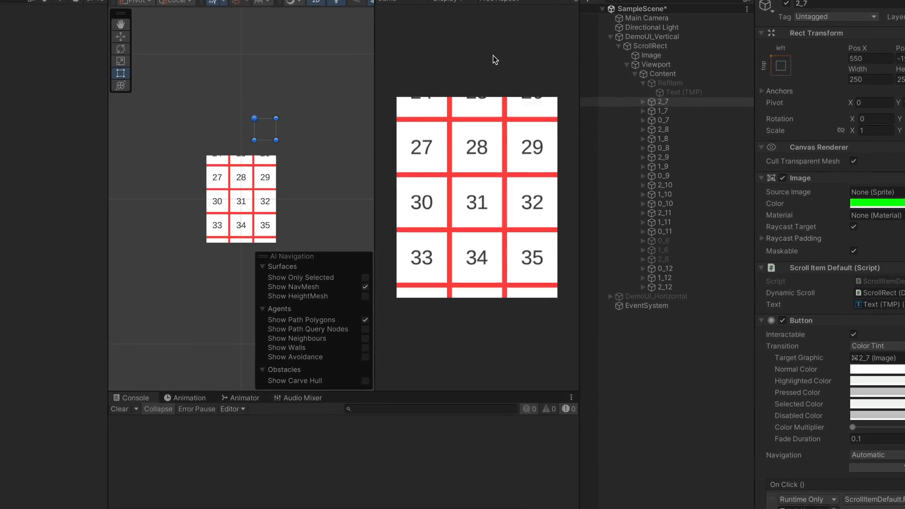
scroll("down", 3)
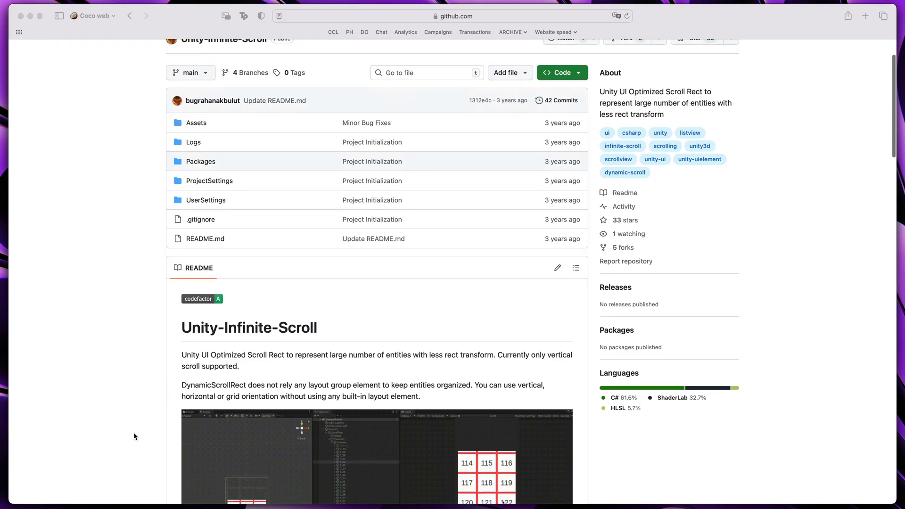
Step: Scroll through the Unity-Infinite-Scroll README to its recycling-grid demo screenshots
scroll("down", 3)
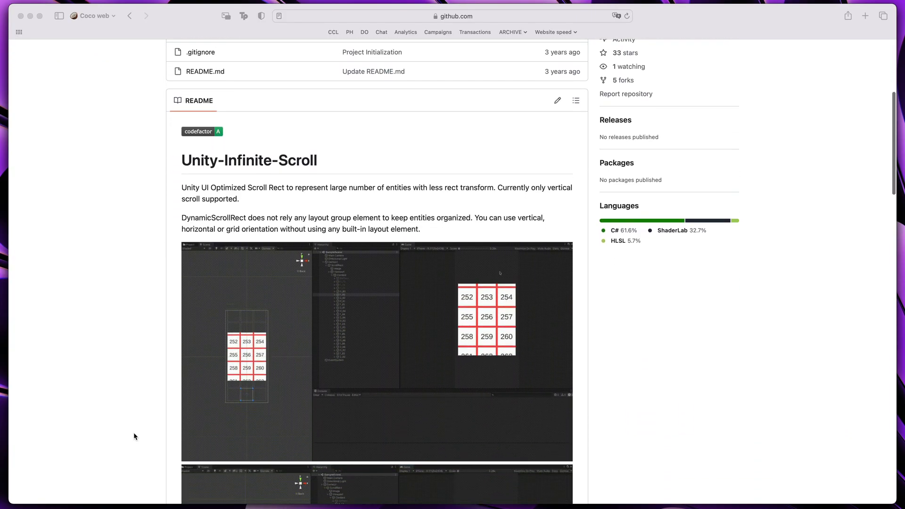
scroll("down", 3)
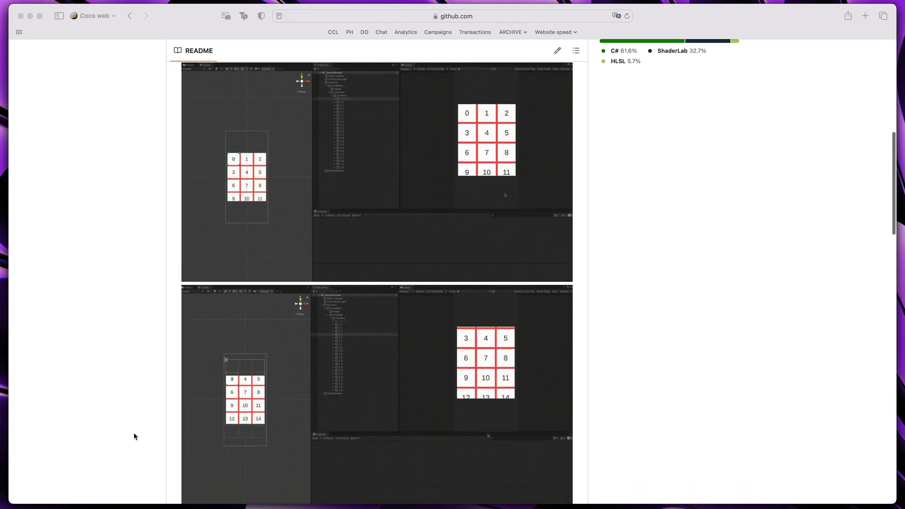
scroll("down", 3)
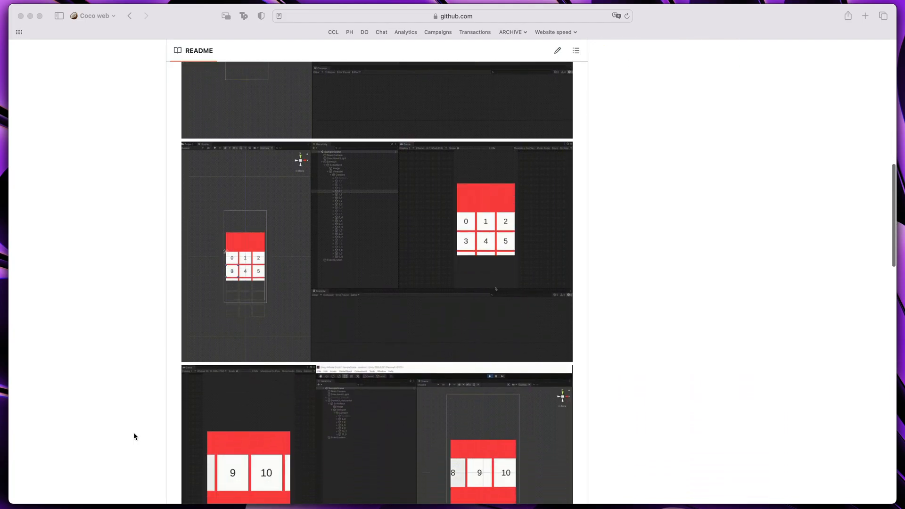
scroll("down", 3)
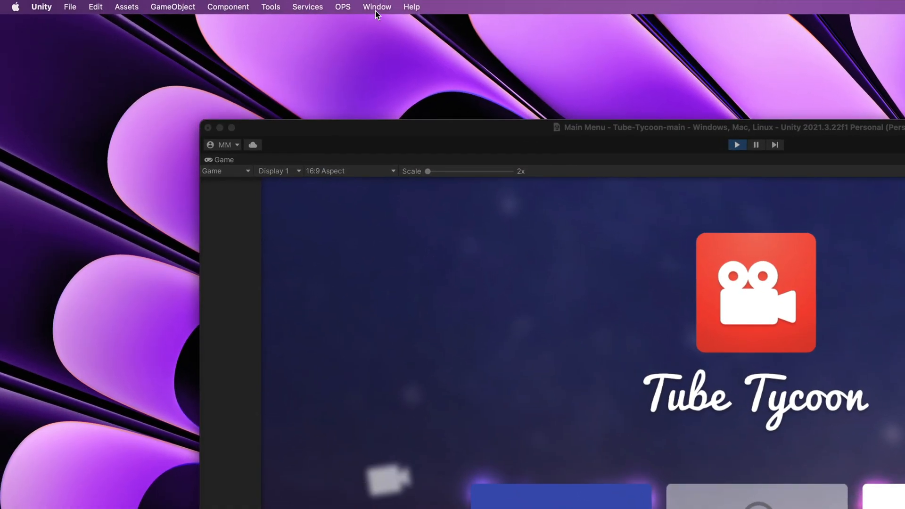
Step: Open the Frame Debugger, dock it beside the Game view, and scrub through draw events
left_click(377, 6)
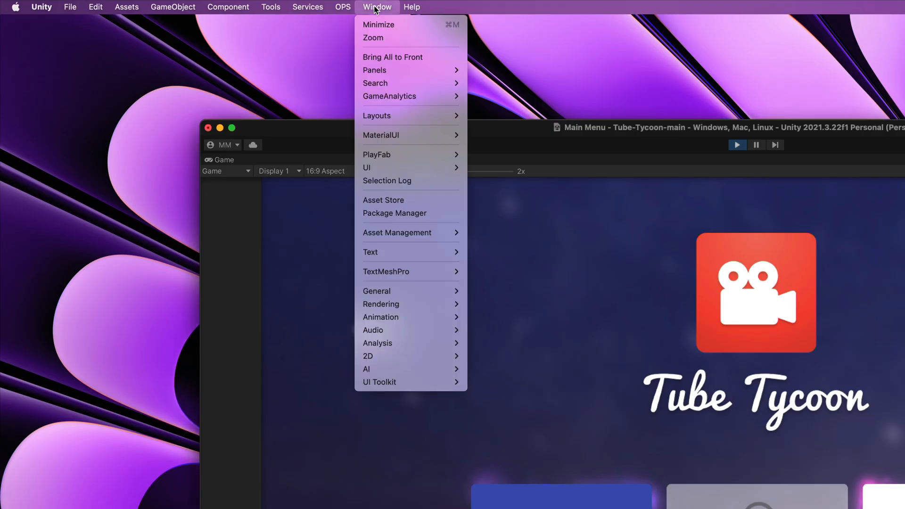
mouse_move(377, 343)
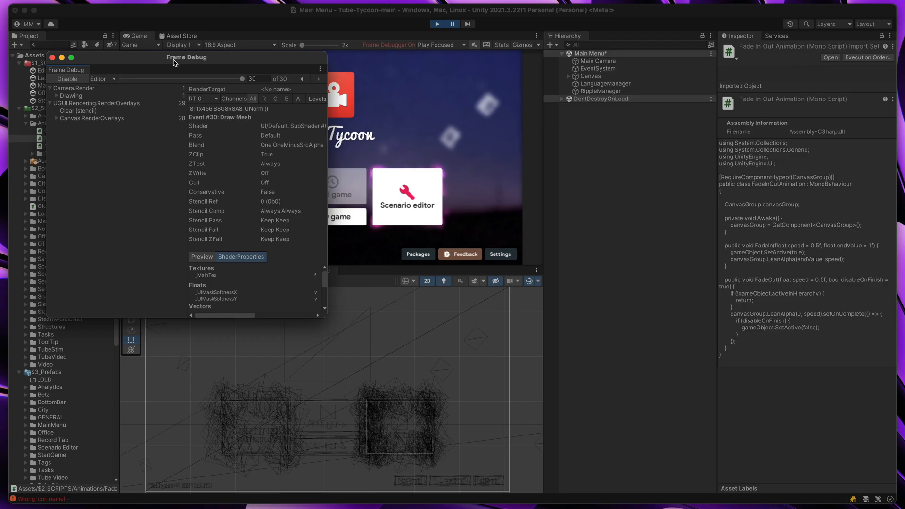
left_click_drag(187, 56, 679, 58)
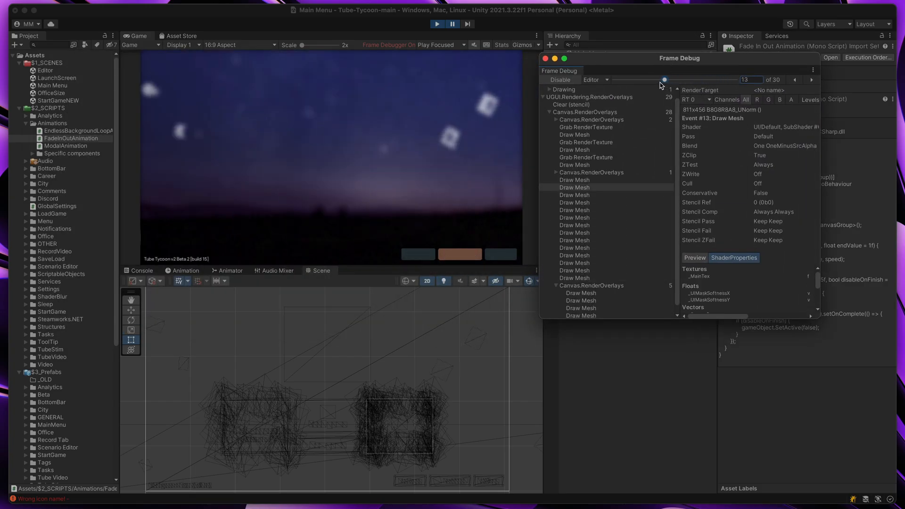
left_click_drag(663, 79, 627, 80)
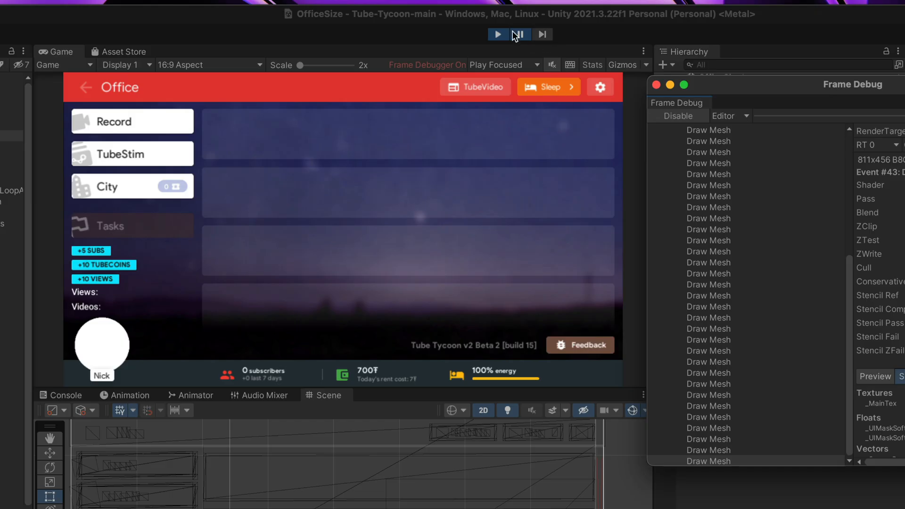
left_click(497, 34)
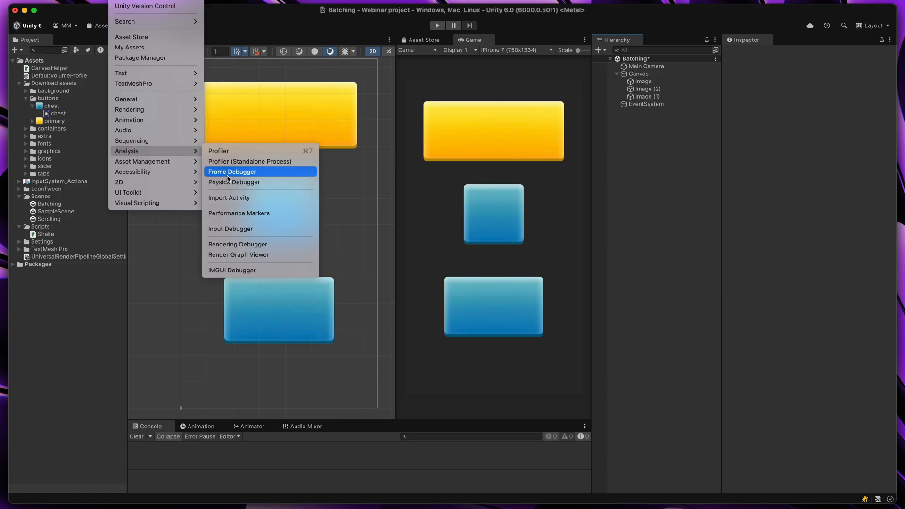
Step: Enable the Frame Debugger on the Batching scene and inspect its Draw Mesh calls
left_click(231, 172)
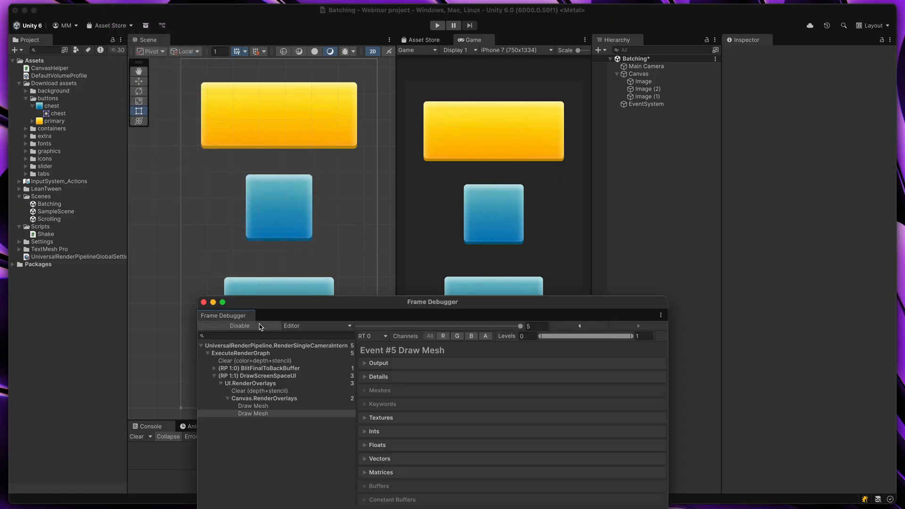
left_click_drag(520, 326, 479, 326)
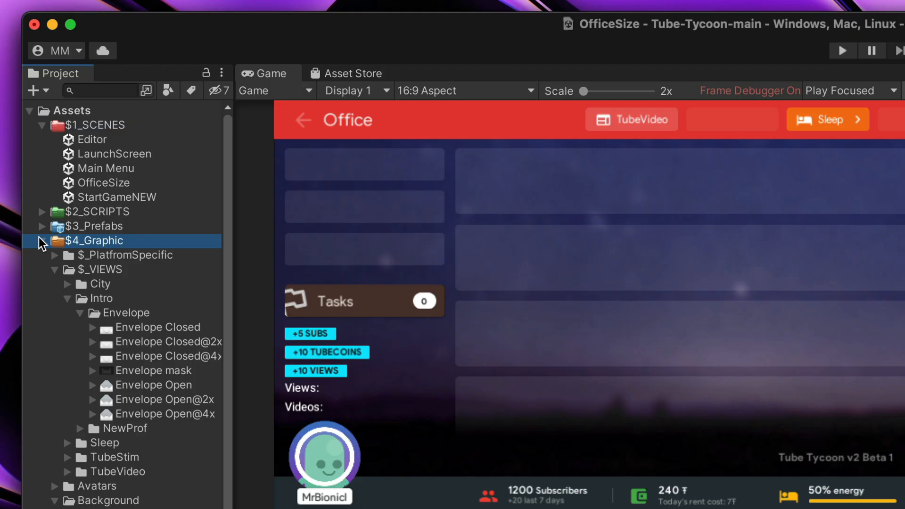
Step: Uncheck Generate Mip Maps on the Envelope Closed@2x texture and apply the change
left_click(167, 341)
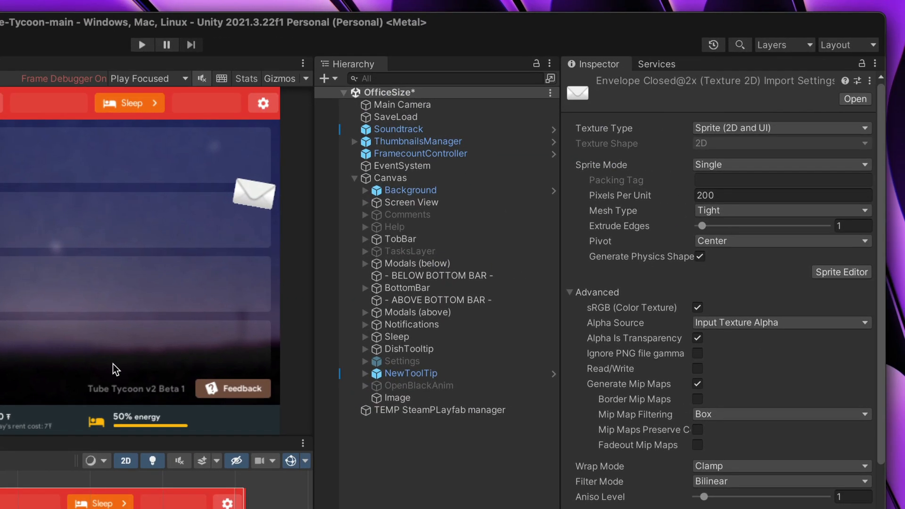
left_click(779, 128)
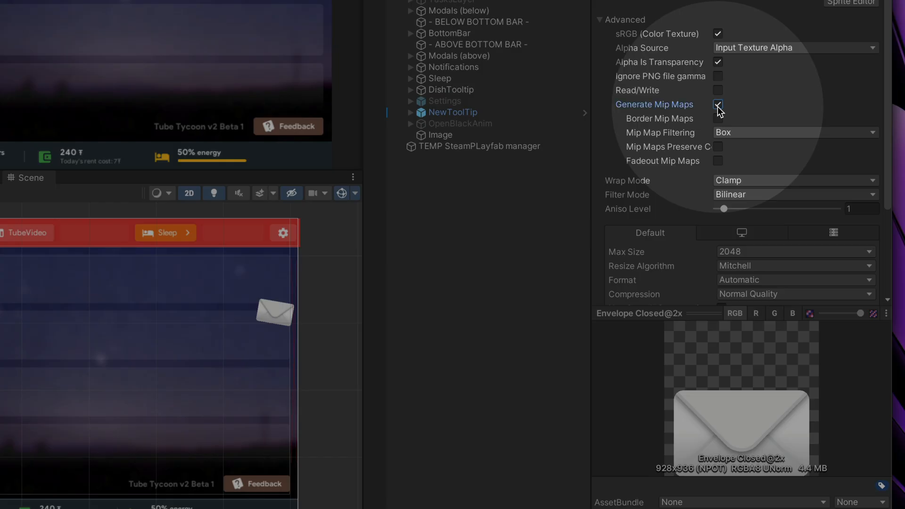
left_click(717, 105)
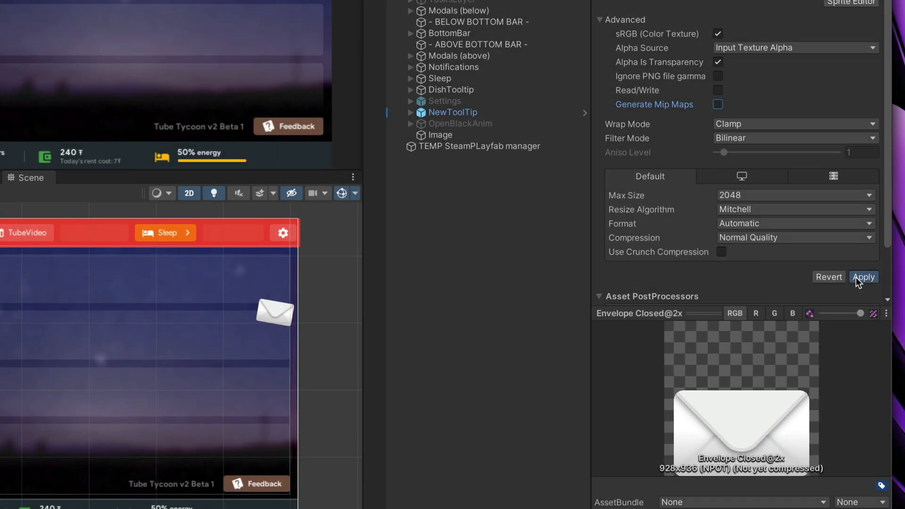
left_click(864, 278)
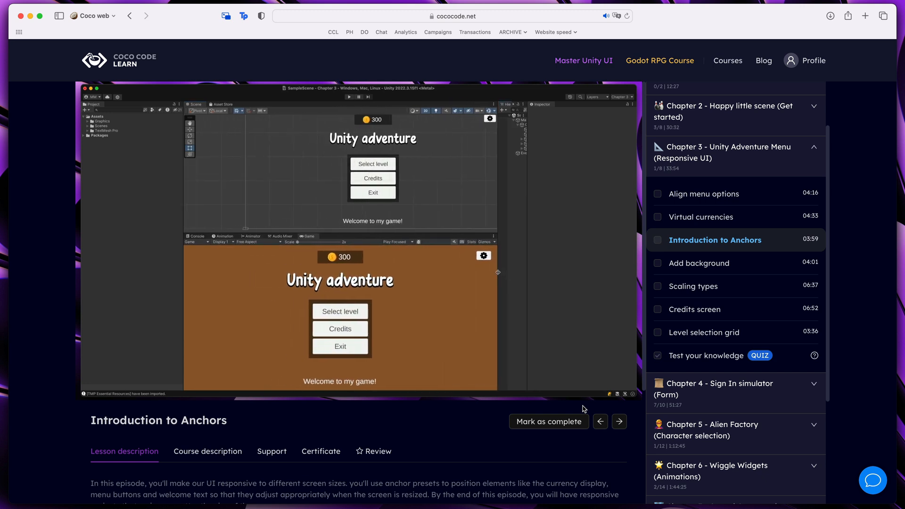
Step: Show the Introduction to Anchors lesson page on cococode.net
left_click(702, 216)
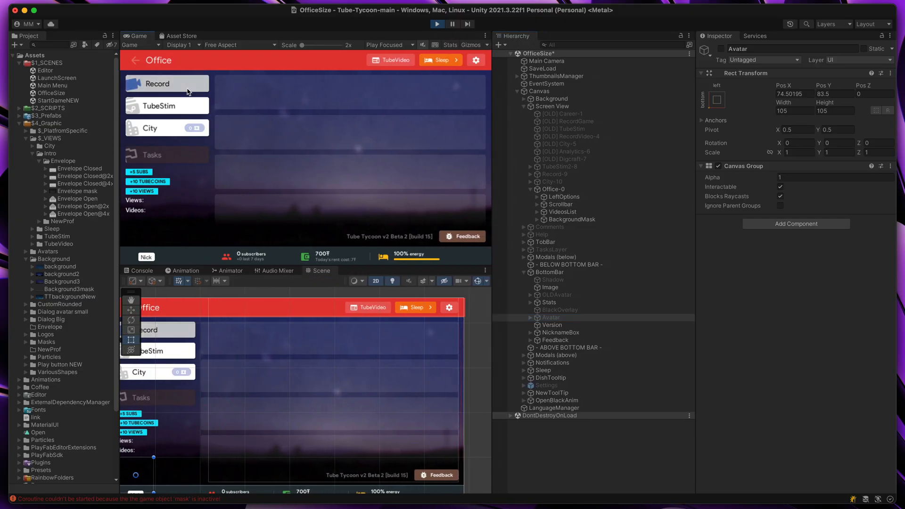
Step: Return to the Unity editor and select the Avatar object in the Hierarchy
left_click(166, 84)
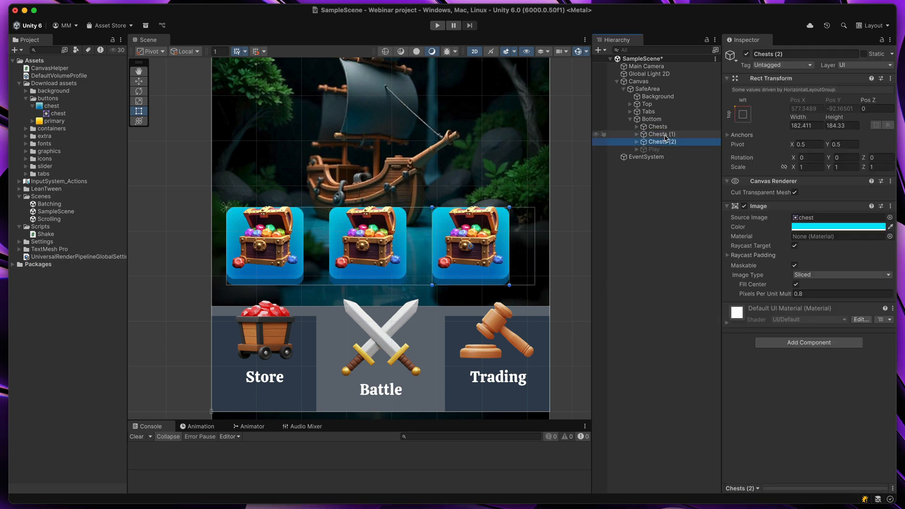
Step: Set the Bottom group's layout spacing to 37.18, disable the Horizontal Layout Group, and play
left_click(651, 119)
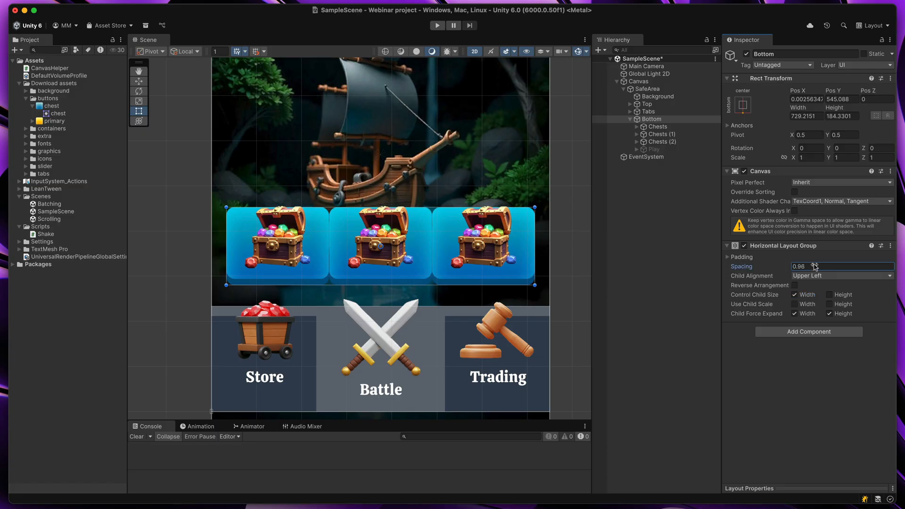
type("37.18")
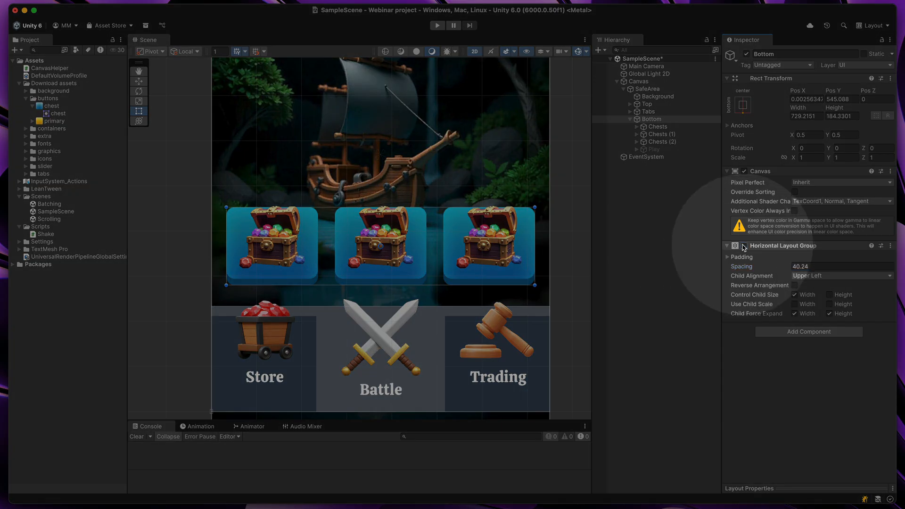
left_click(436, 25)
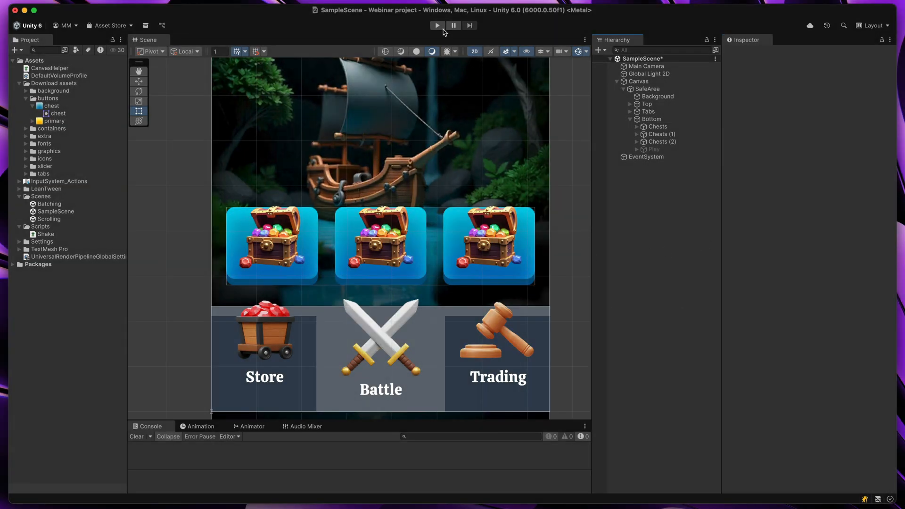
left_click(437, 25)
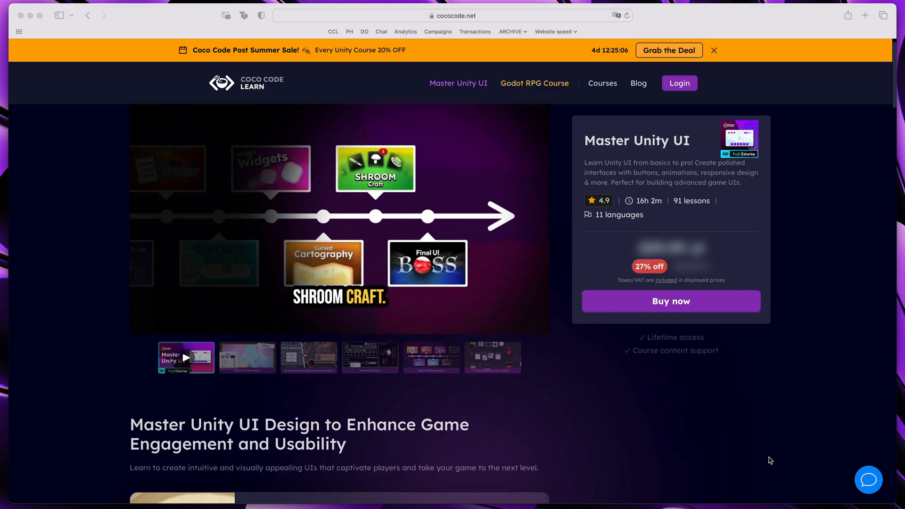
Step: Scroll the Master Unity UI curriculum down to Chapter 9's Final UI Boss lessons
scroll("down", 3)
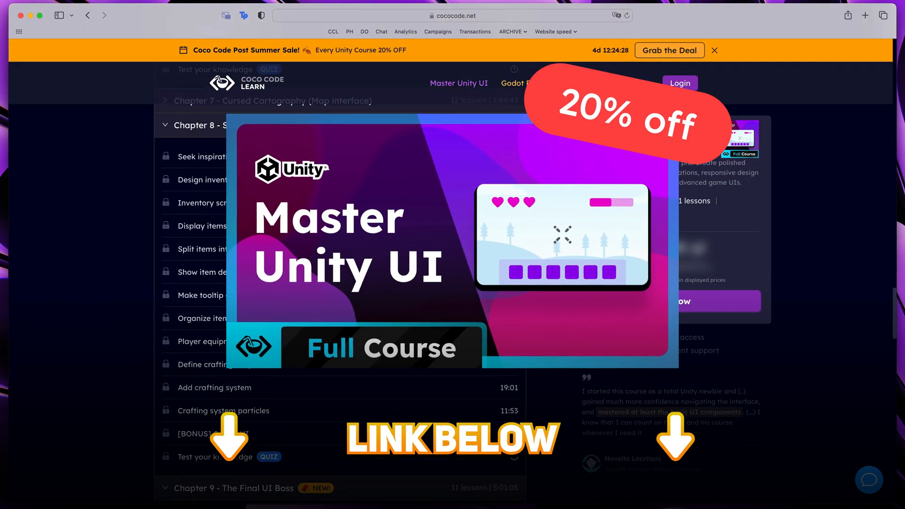
scroll("down", 3)
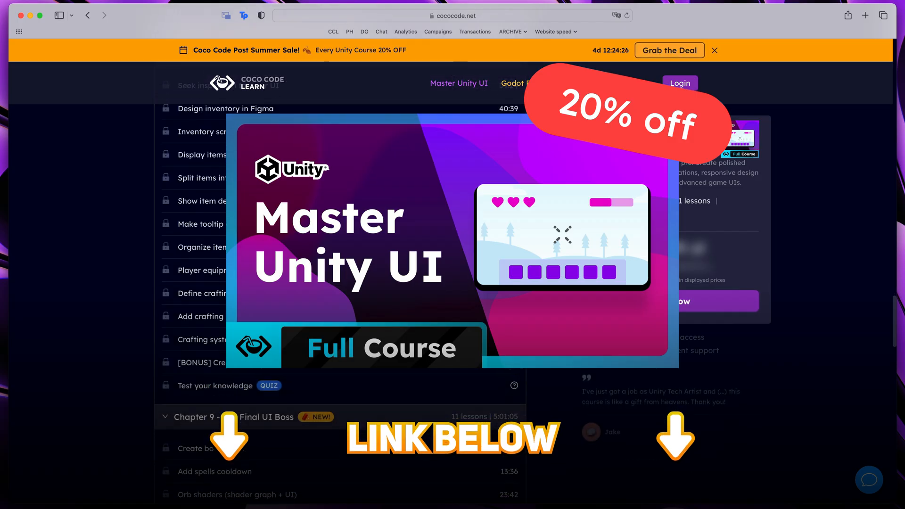
scroll("down", 3)
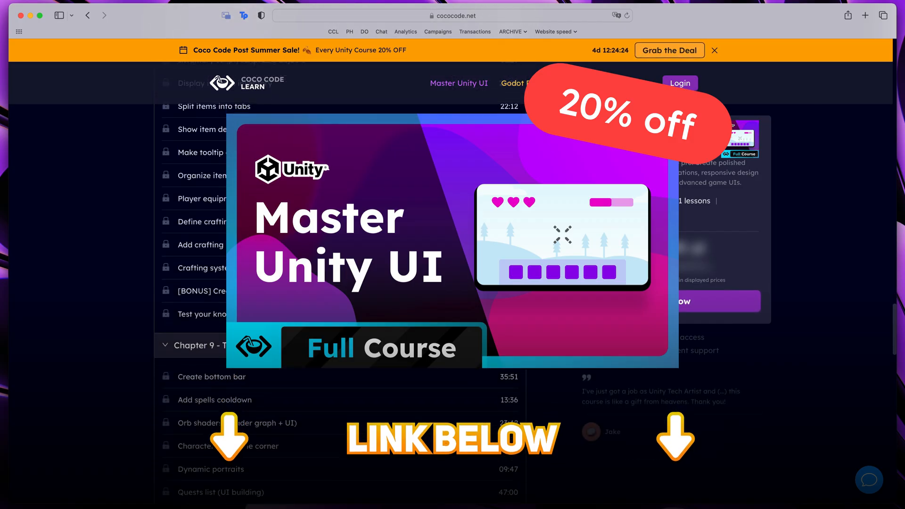